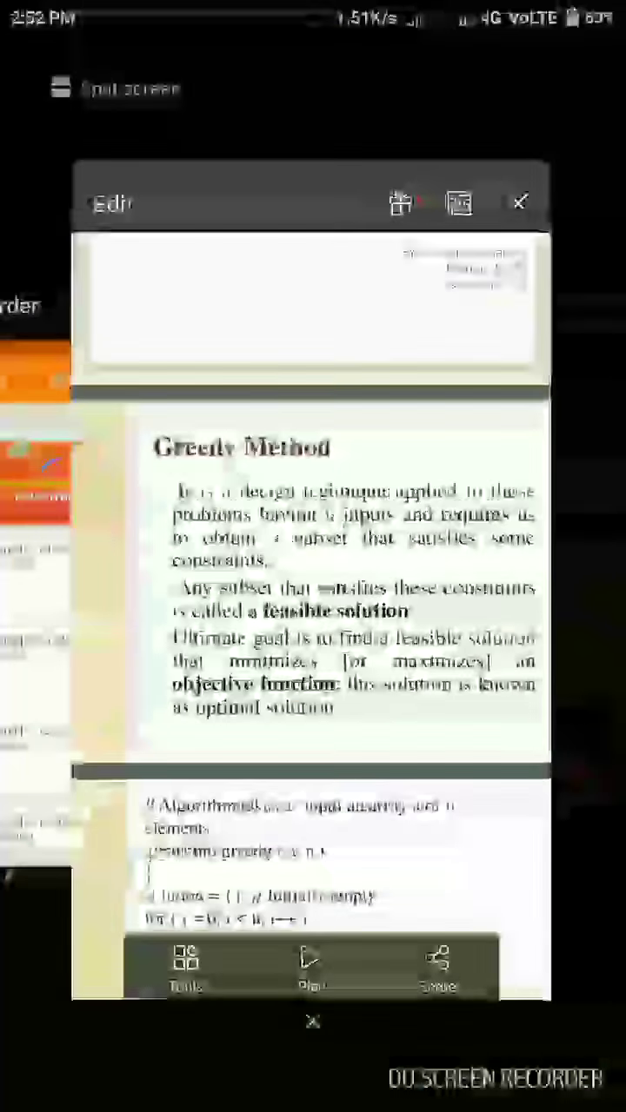
{"action": "scroll", "scroll_direction": "down", "scroll_amount": 3}
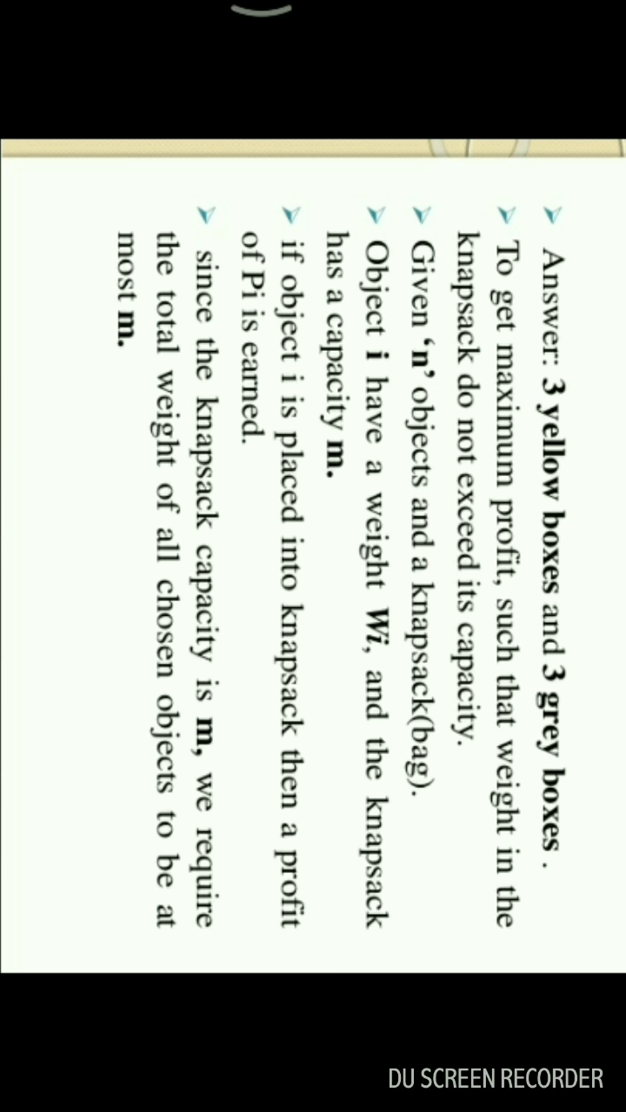
{"action": "scroll", "scroll_direction": "down", "scroll_amount": 3}
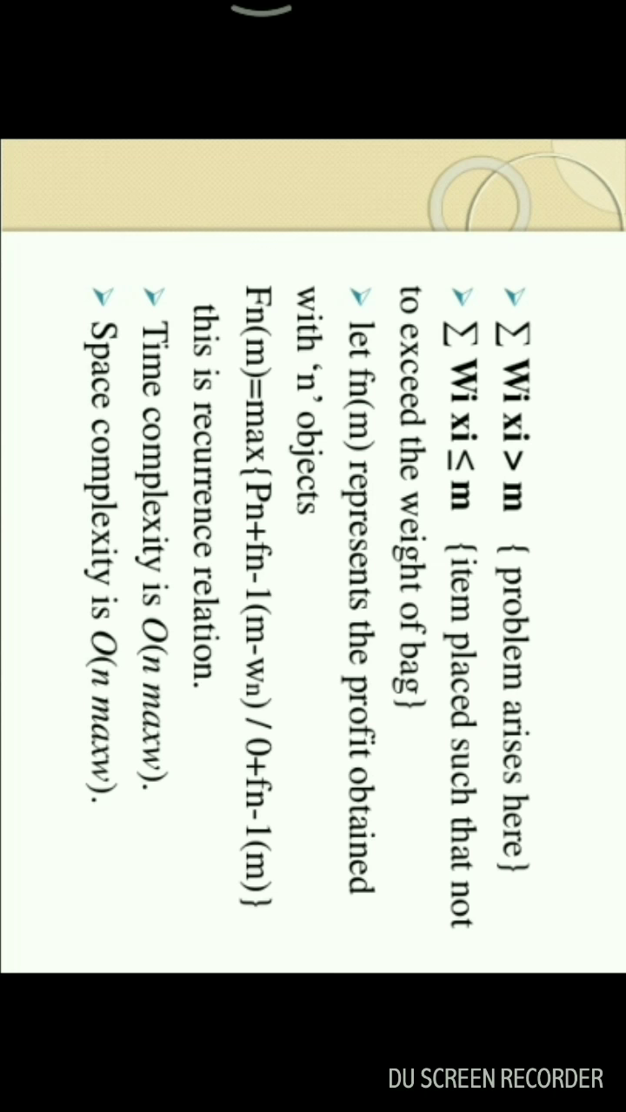
{"action": "scroll", "scroll_direction": "down", "scroll_amount": 3}
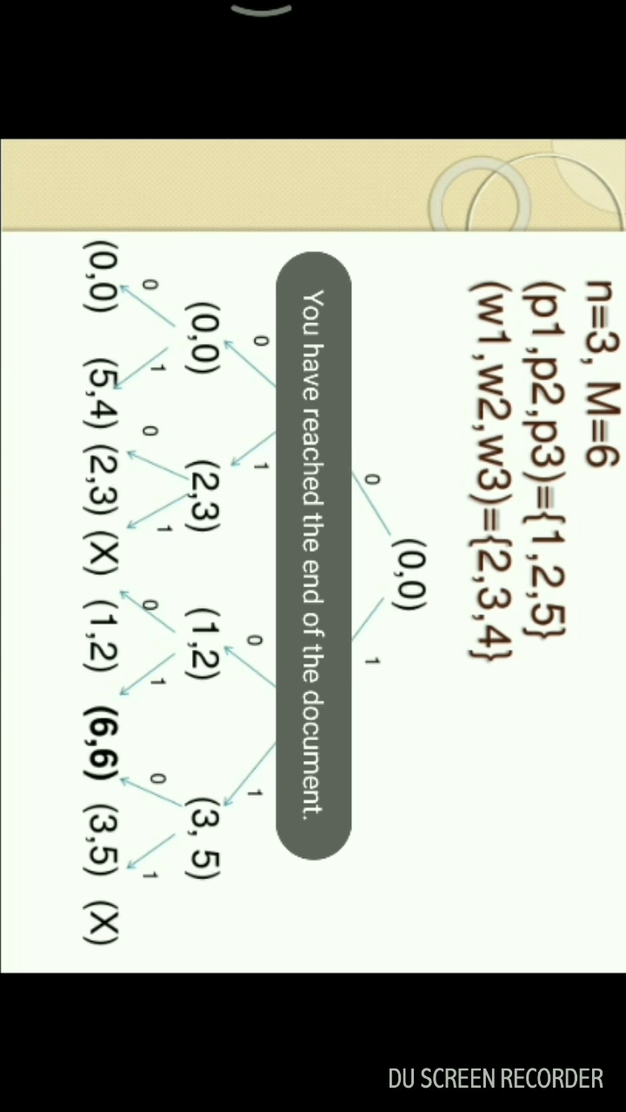